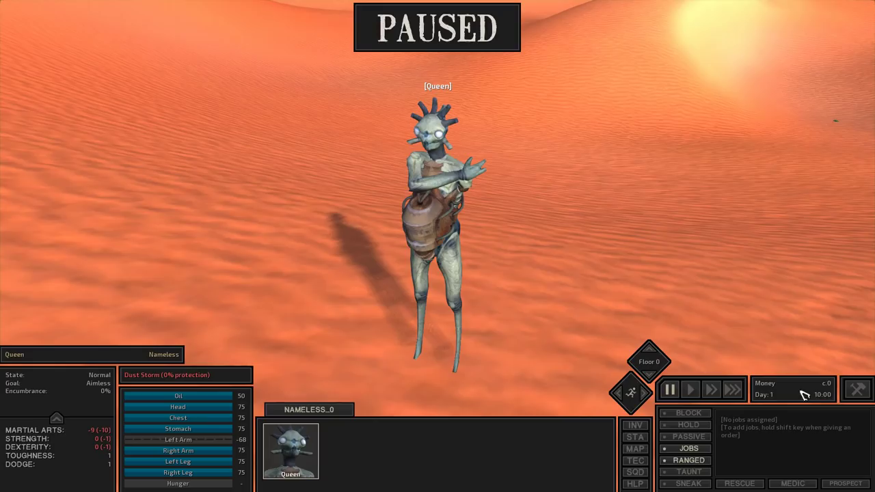
# Step: Resume the paused game so the Queen starts walking across the desert dunes
pyautogui.click(635, 449)
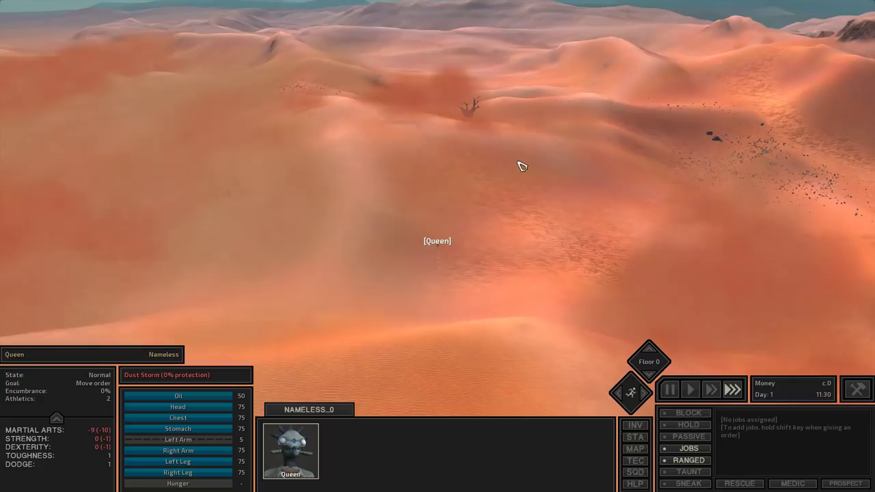
pyautogui.moveTo(688, 479)
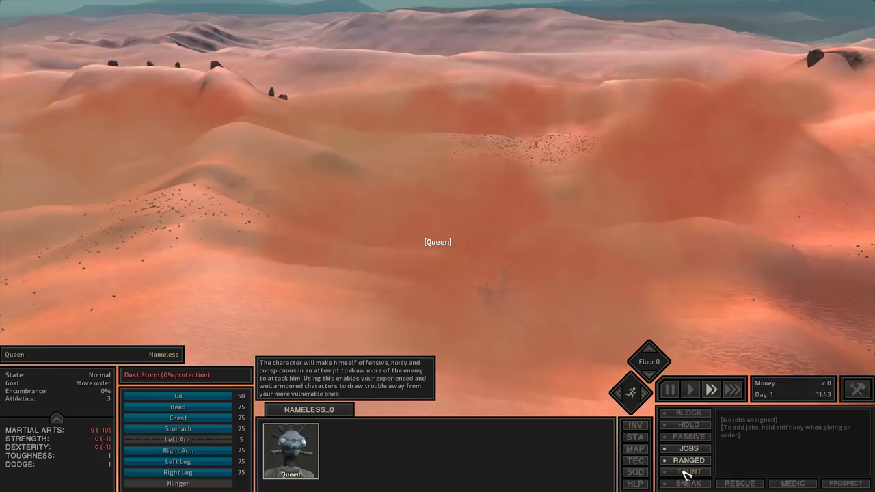
# Step: Rename the Queen's squad to 'The Queen's Guard'
pyautogui.click(634, 476)
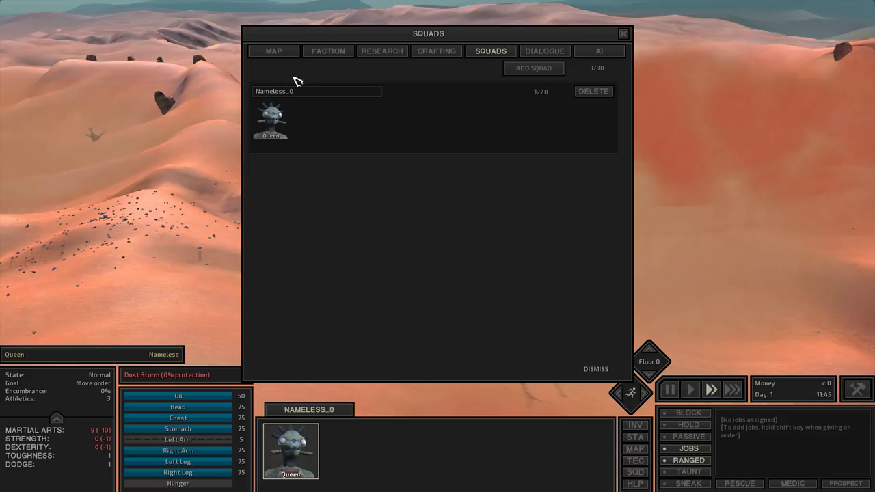
pyautogui.write('The QU')
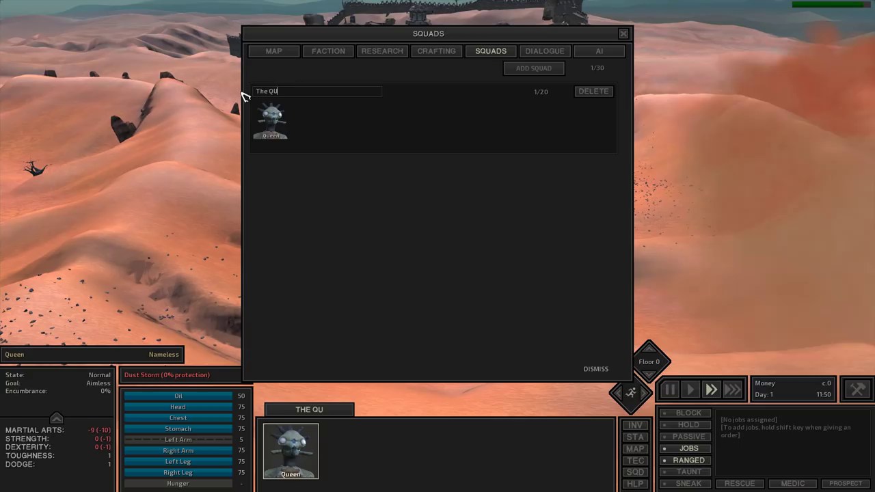
pyautogui.click(327, 51)
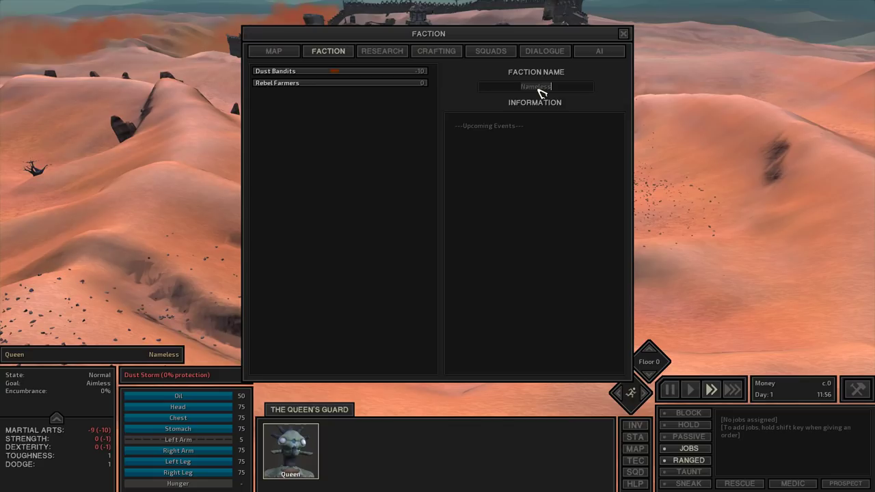
# Step: Rename the faction to 'The Dead Hive' and loot the fallen Outlaw Swordsman
pyautogui.click(621, 33)
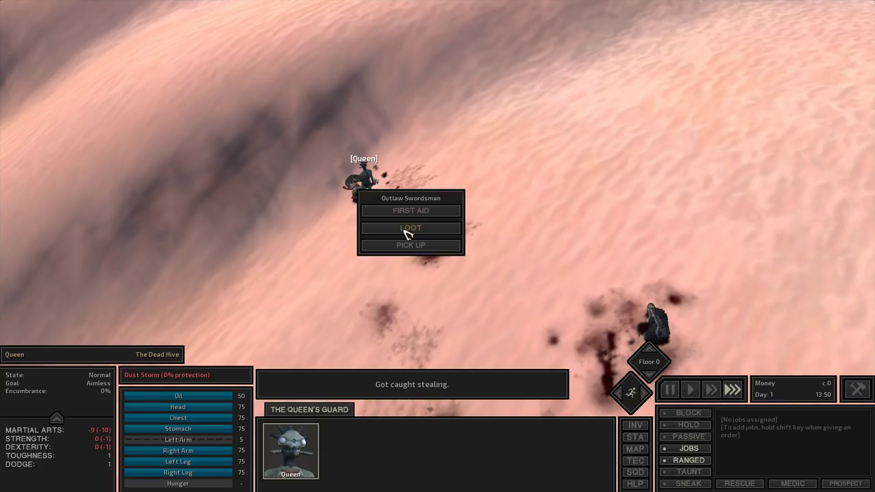
pyautogui.click(410, 227)
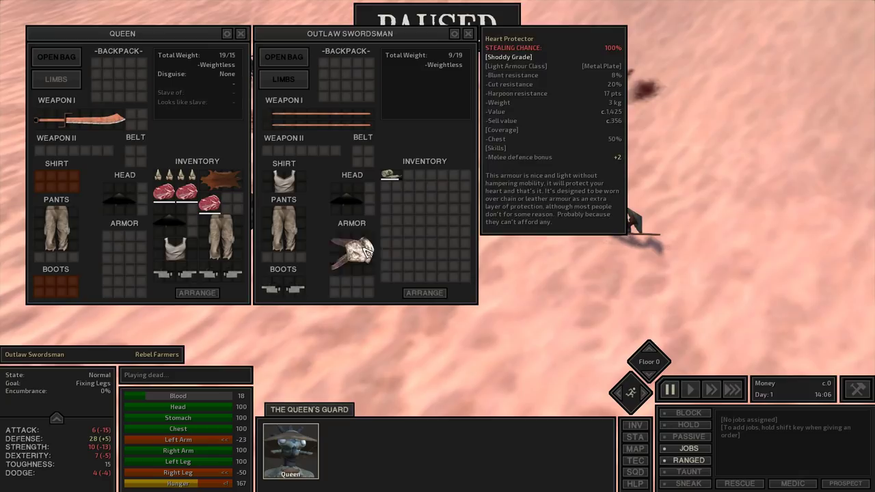
# Step: Take the outlaw's shirt, pants and Heart Protector into the Queen's inventory
pyautogui.click(466, 32)
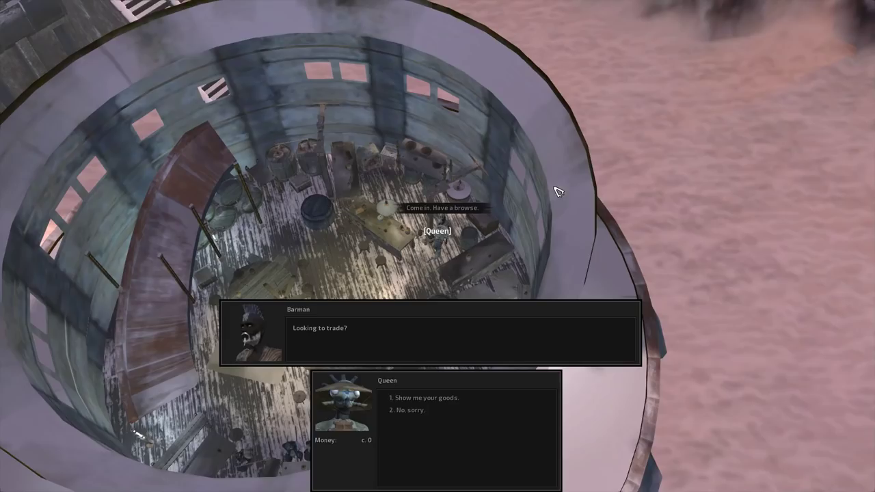
# Step: Ask the barman to show his goods and sell the looted items
pyautogui.click(415, 397)
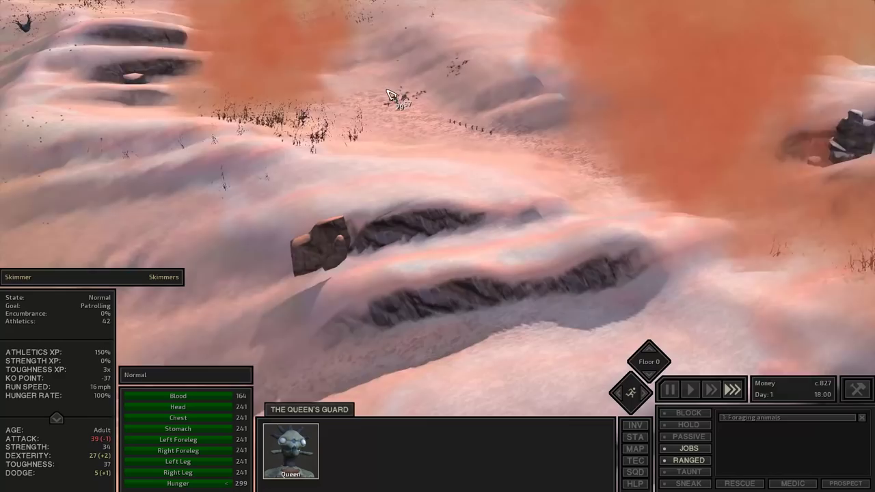
pyautogui.click(669, 389)
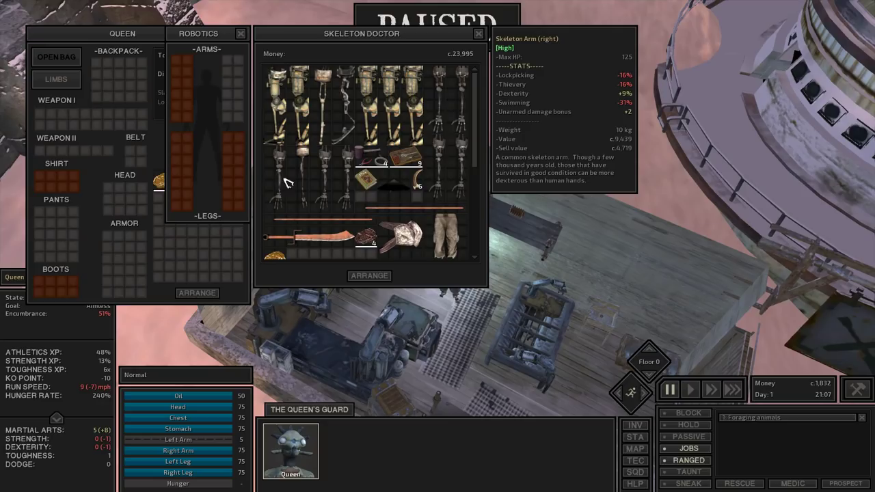
# Step: Check the skeleton doctor's prosthetic arms for stats and prices
pyautogui.click(478, 33)
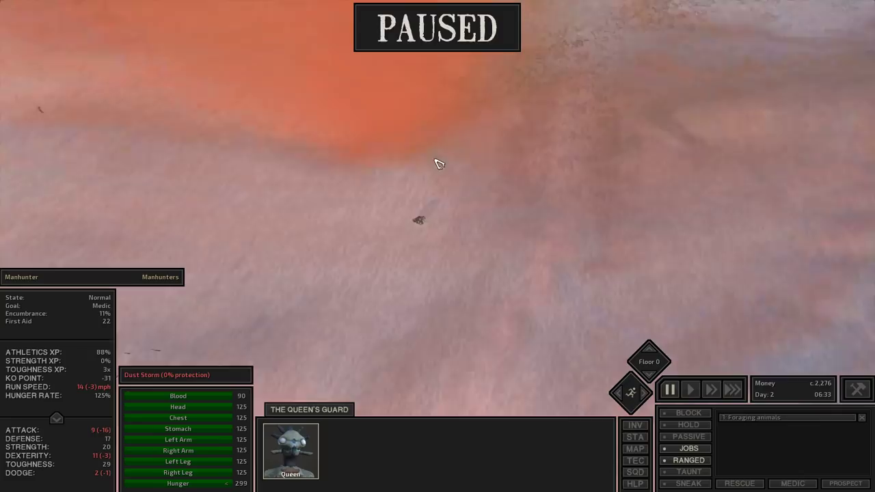
pyautogui.click(690, 389)
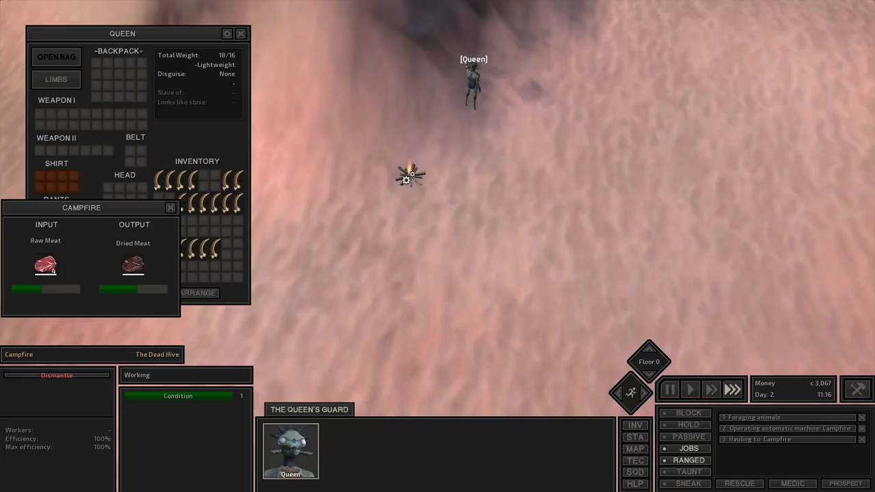
# Step: Confirm the campfire is processing Raw Meat into Dried Meat
pyautogui.click(240, 33)
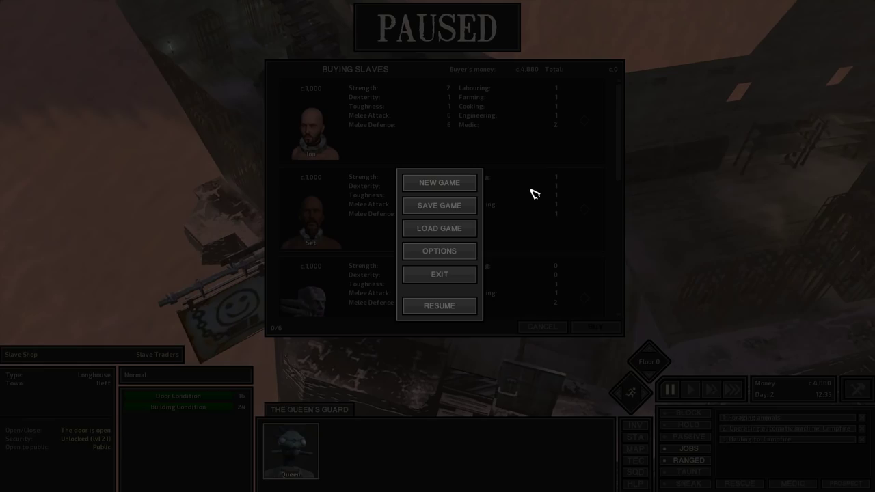
# Step: Pause at Heft's Buying Slaves list and bring up the game menu
pyautogui.click(439, 306)
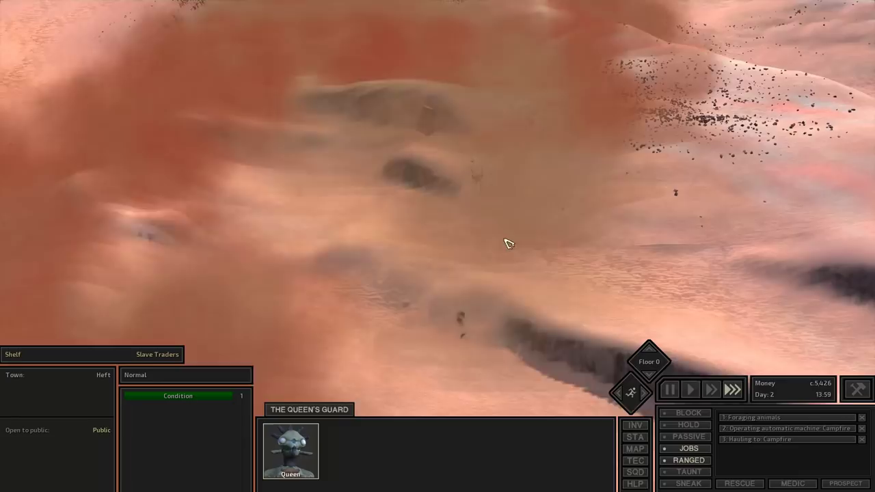
# Step: Move the Queen out of town onto the dunes, then pause
pyautogui.click(669, 389)
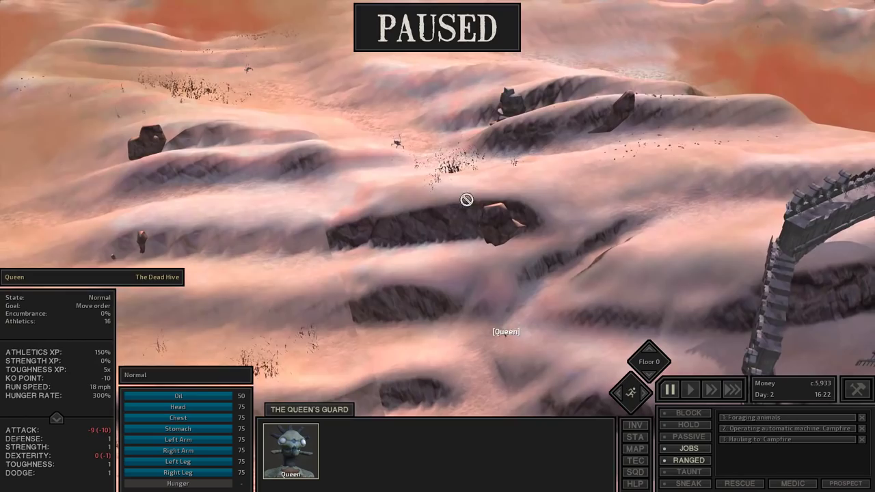
pyautogui.click(691, 389)
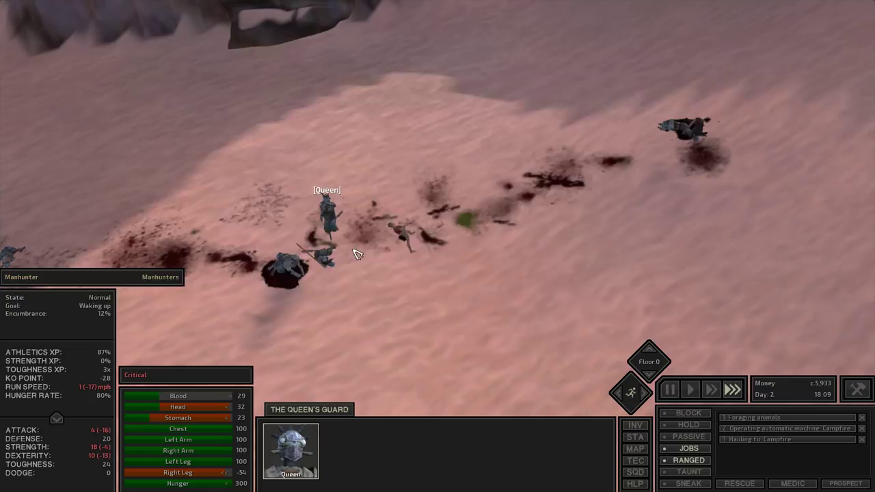
# Step: Loot the Armoured Rag Skirts from the dead outlaw into the Queen's inventory
pyautogui.click(669, 388)
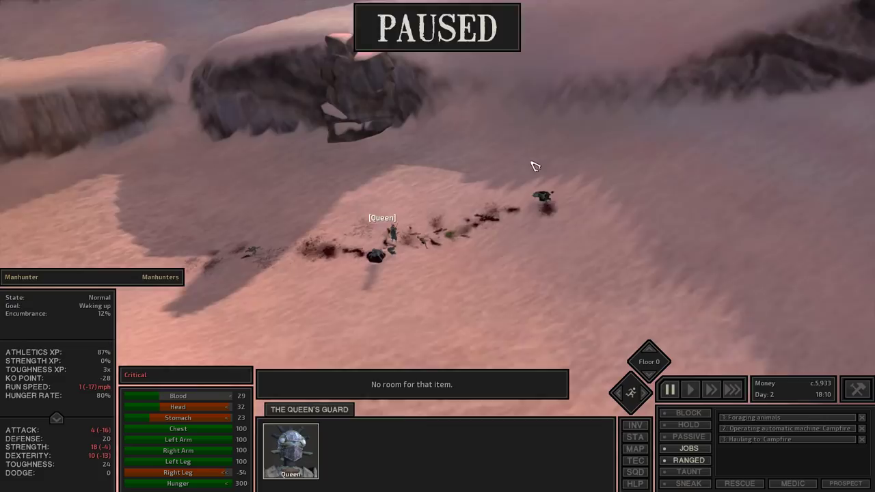
pyautogui.click(690, 389)
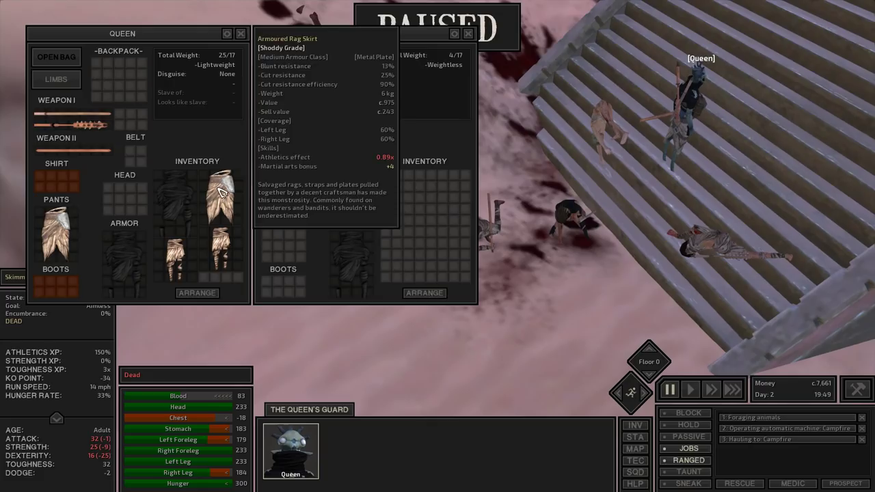
pyautogui.click(242, 33)
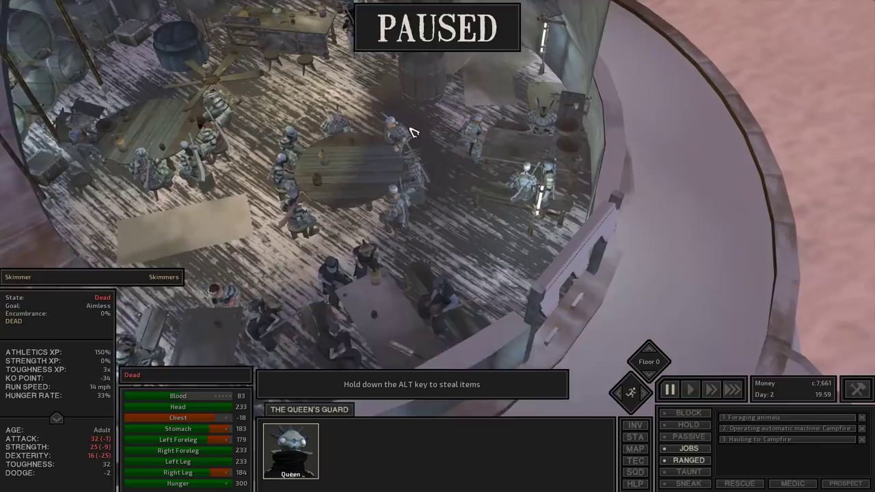
# Step: Close both loot inventory windows, leaving the crowded bar interior in view
pyautogui.click(292, 462)
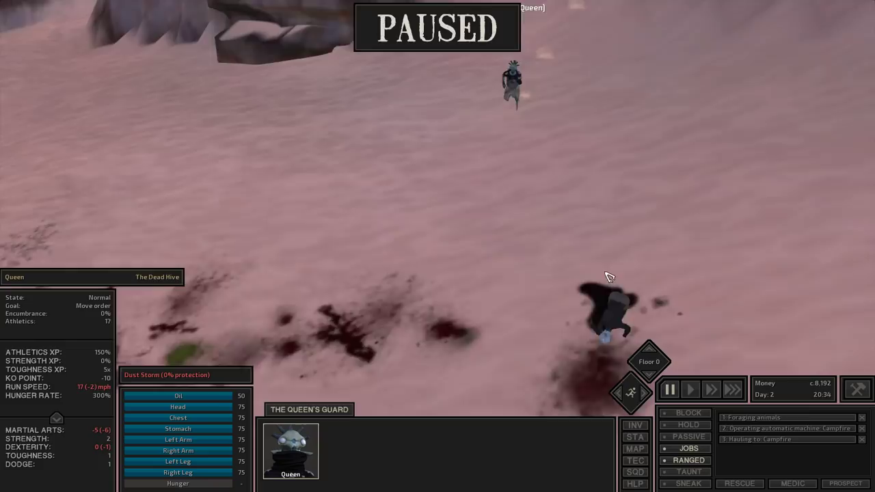
# Step: Order the selected Queen to walk onto open desert, away from the bloodied ground
pyautogui.click(690, 389)
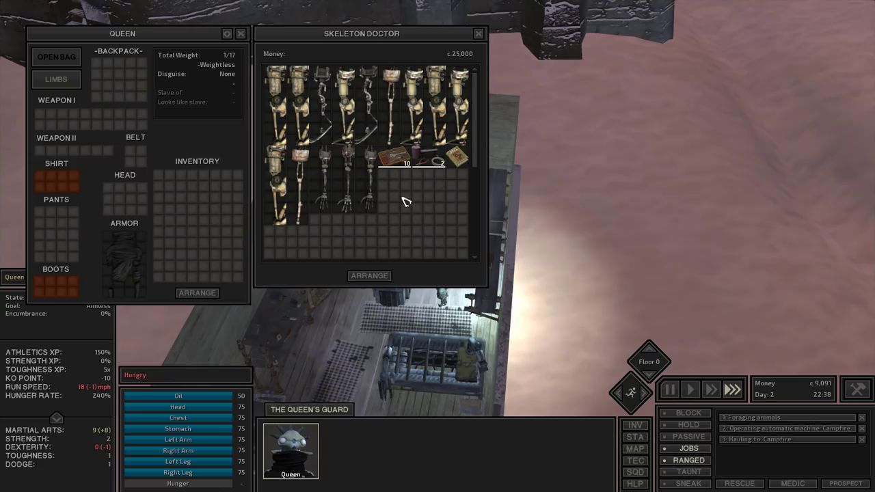
pyautogui.moveTo(343, 160)
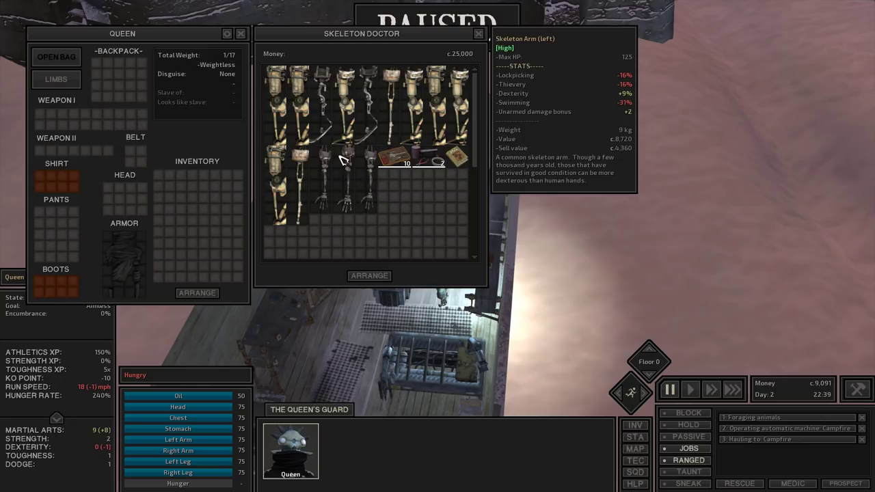
pyautogui.moveTo(351, 158)
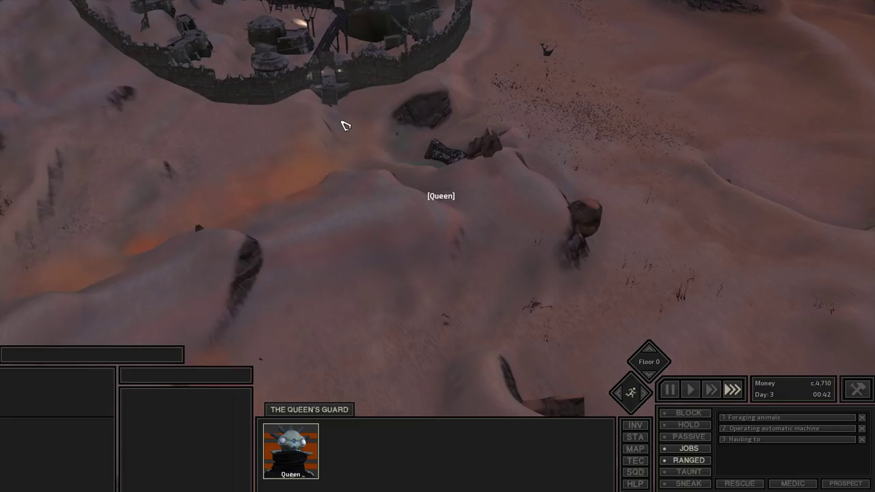
# Step: Move the Queen across the night dunes toward the walled town of Heft
pyautogui.click(669, 389)
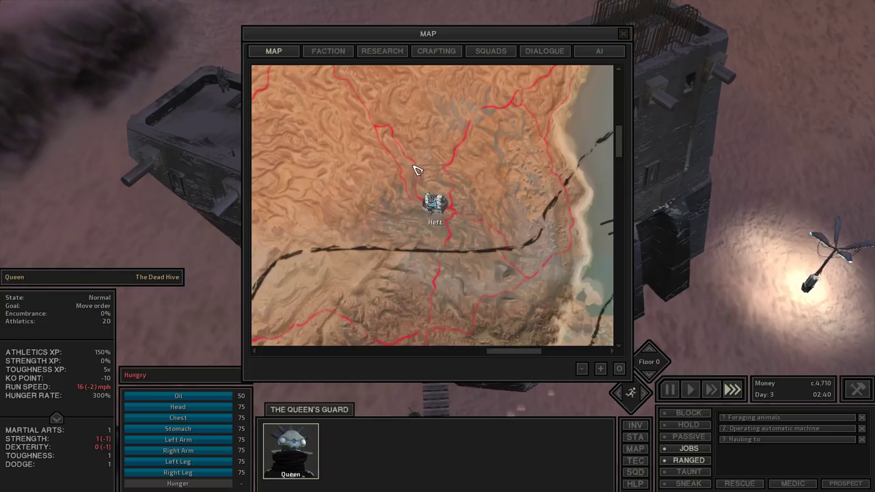
# Step: Open the world map panel to locate the Queen near Heft
pyautogui.click(622, 33)
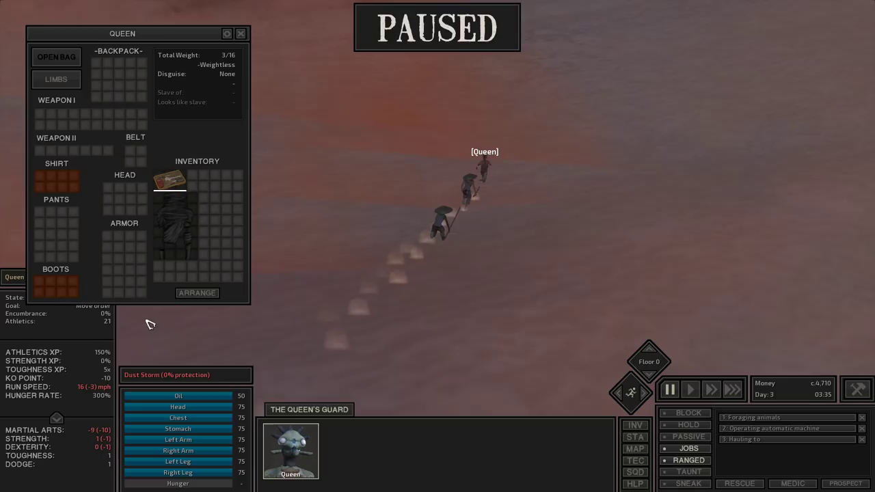
pyautogui.moveTo(99, 388)
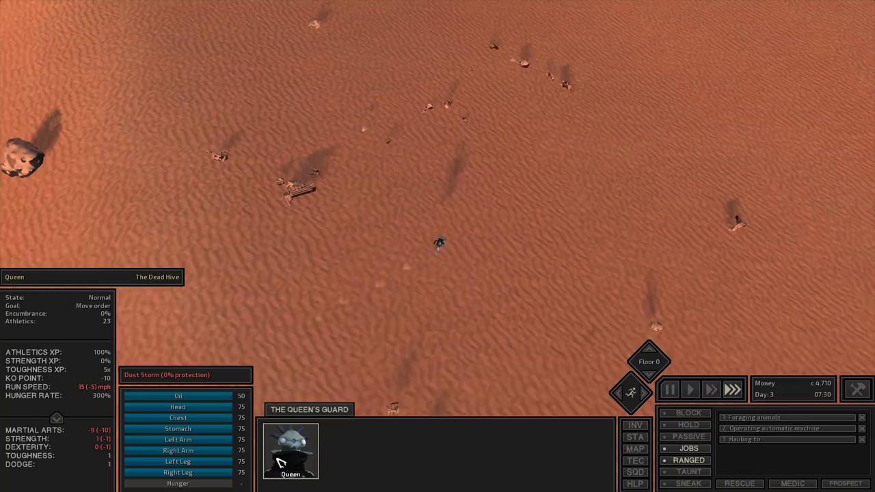
# Step: Select the Queen and start a conversation with the Slaver Boss at the slaver shop
pyautogui.click(668, 388)
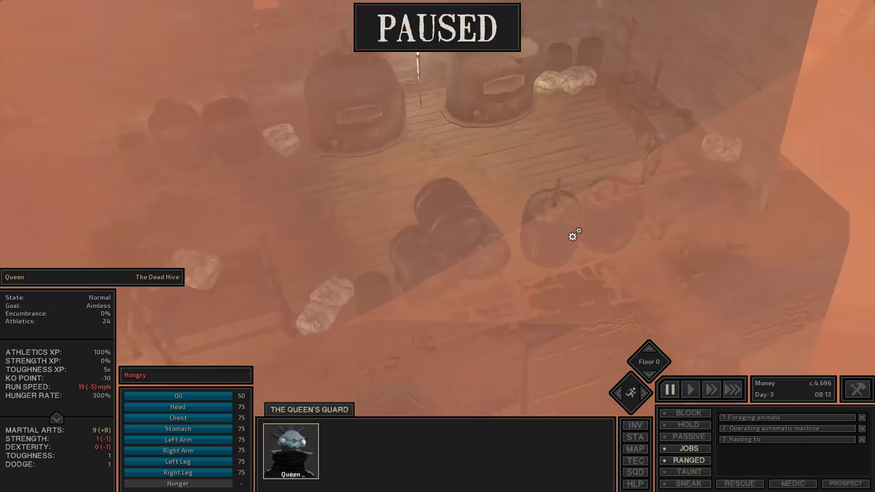
pyautogui.click(573, 236)
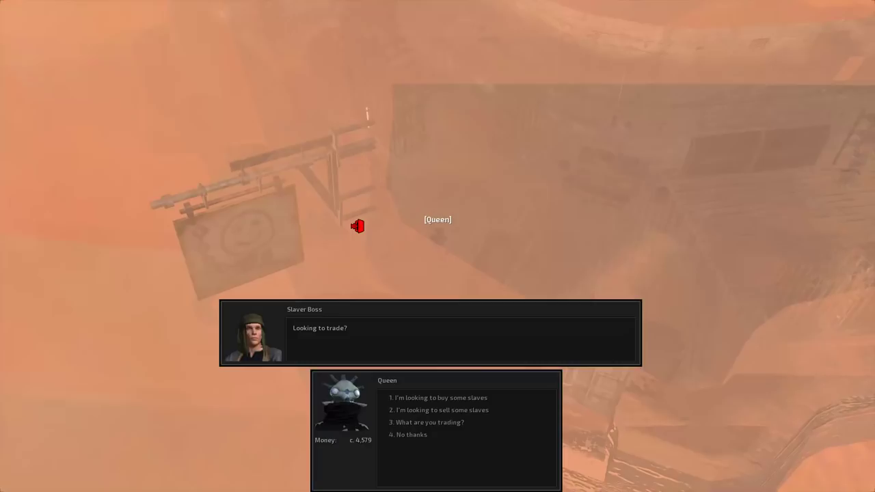
pyautogui.click(432, 398)
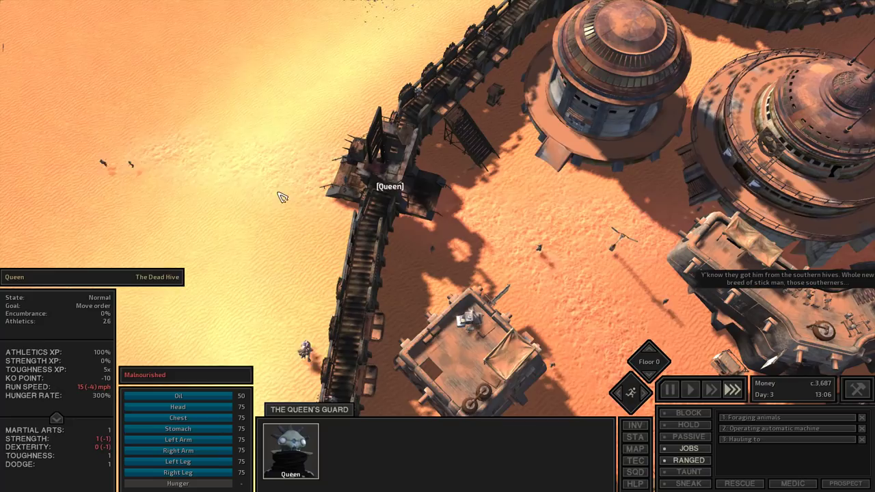
# Step: Move the Queen along the raised walkway beside the city towers
pyautogui.click(635, 448)
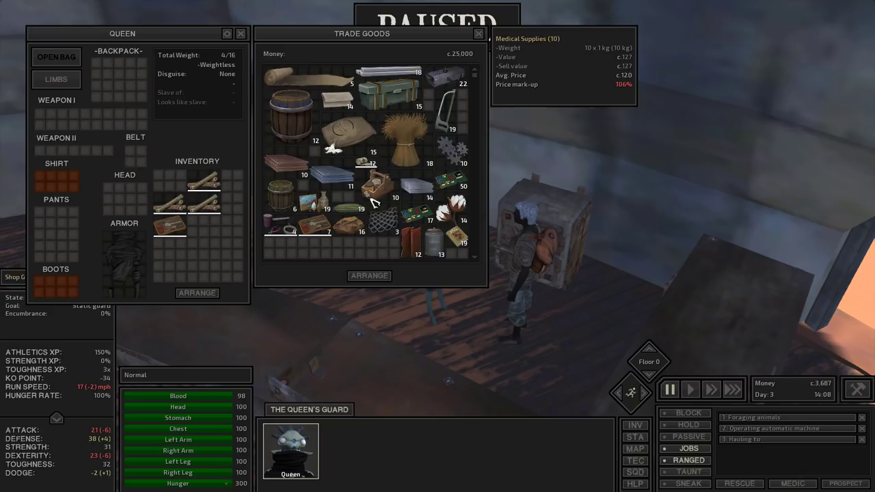
# Step: Inspect the vendor's trade goods prices, such as Medical Supplies, beside the Queen's inventory
pyautogui.click(478, 33)
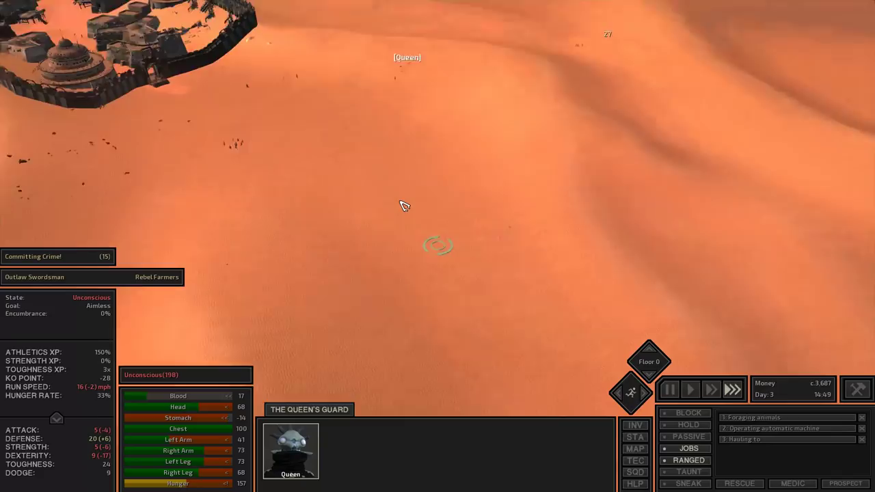
# Step: Close the trade window and select the unconscious Outlaw Swordsman to view his stats
pyautogui.click(634, 448)
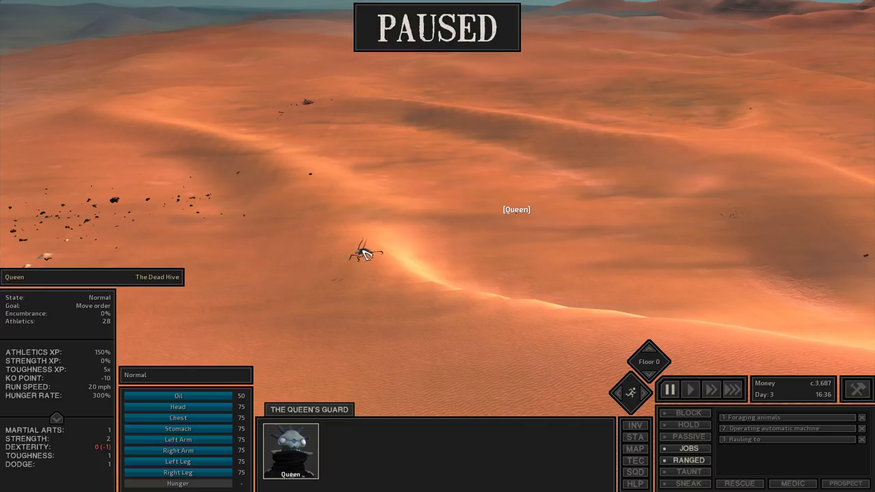
# Step: Walk the Queen across the dunes to the Hive caravan and its boss
pyautogui.click(689, 389)
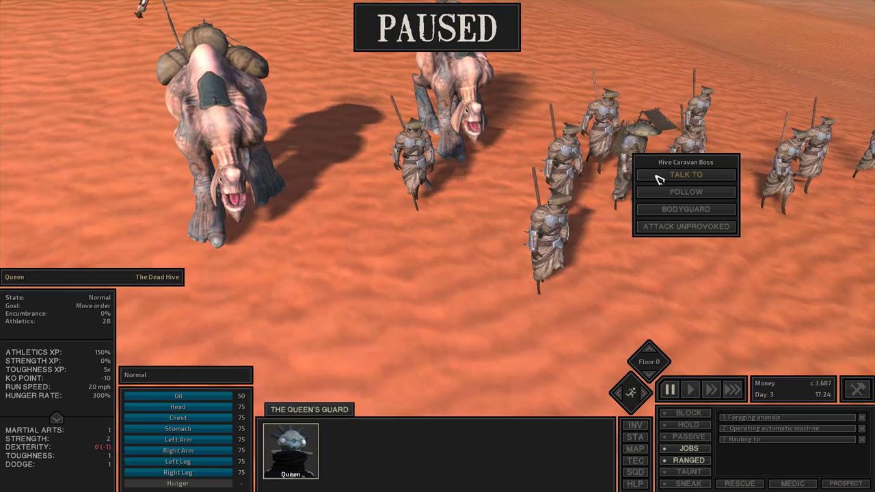
pyautogui.click(686, 175)
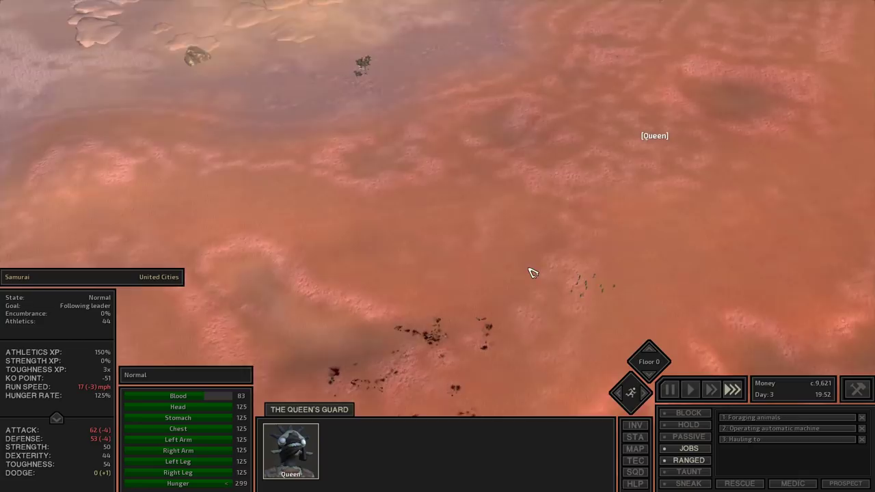
# Step: Open the Queen's inventory to read the stolen Nodachi's stats in Weapon I
pyautogui.click(291, 454)
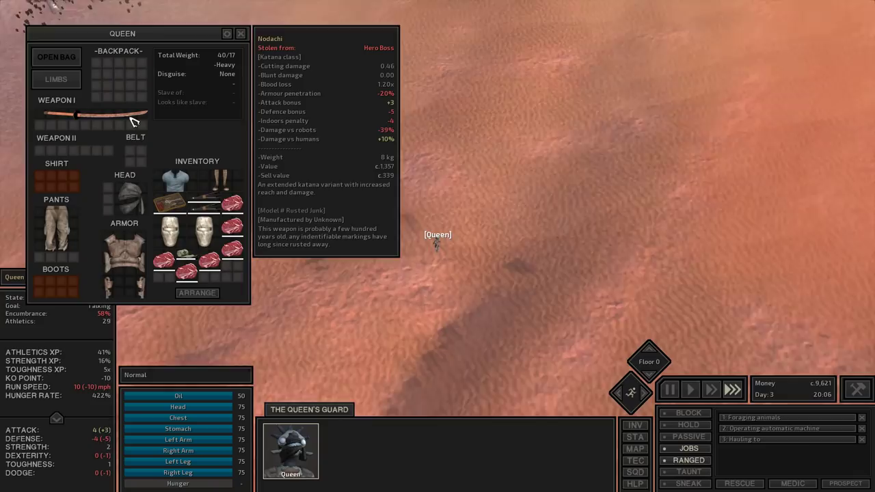